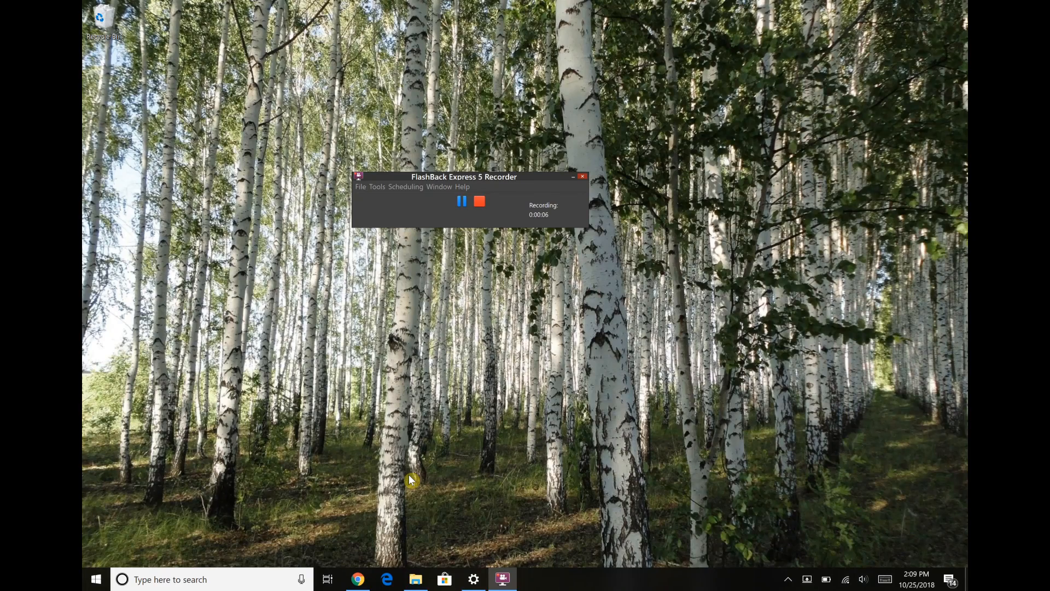
{"action": "mouse_move", "coordinate": [431, 570]}
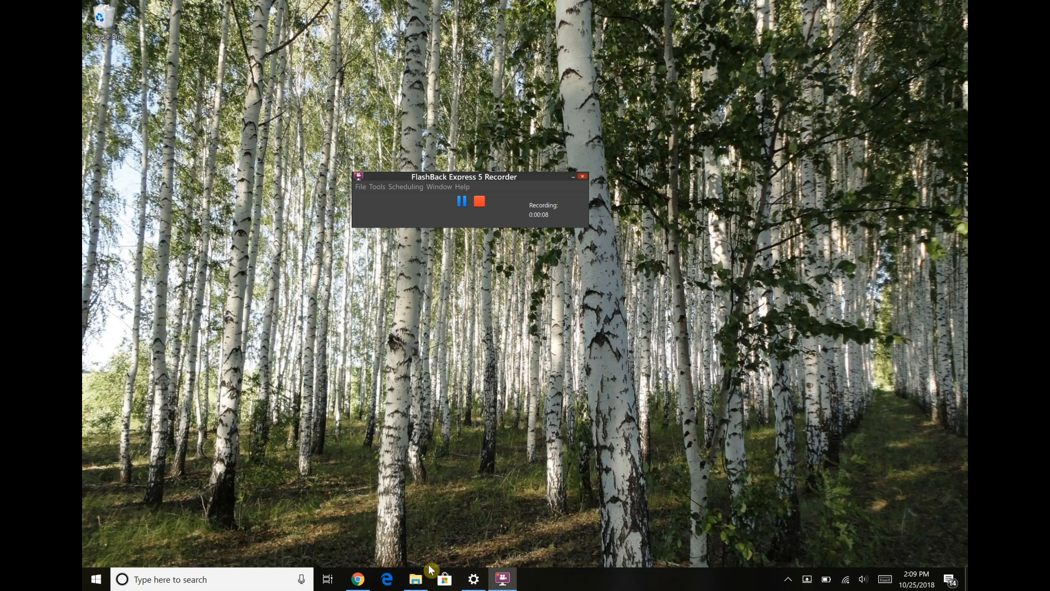
Open File Explorer and view the empty USB Drive (D:)
{"action": "left_click", "coordinate": [415, 578]}
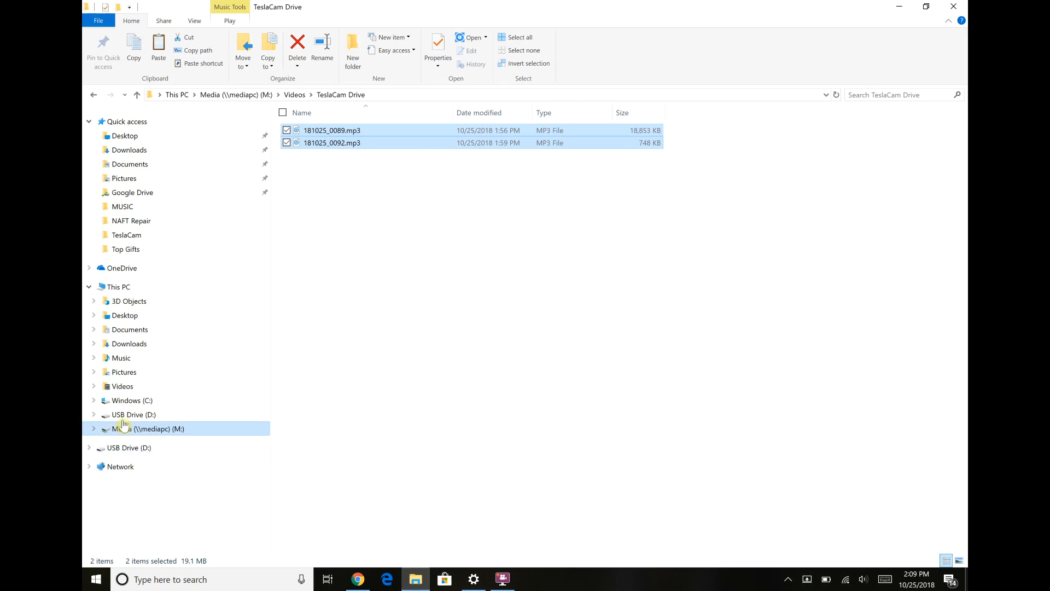
{"action": "left_click", "coordinate": [133, 414]}
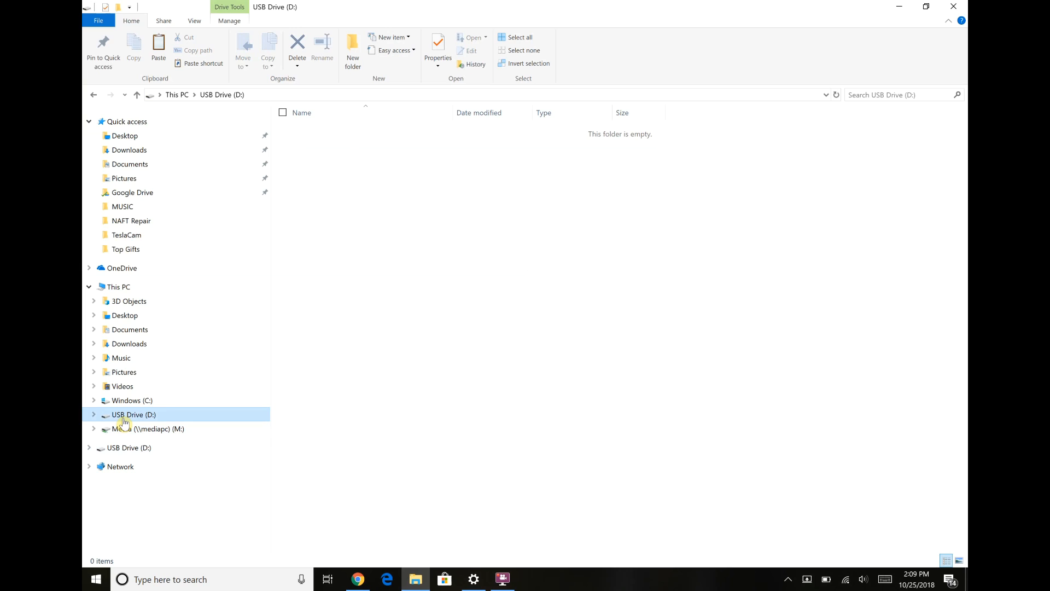
{"action": "mouse_move", "coordinate": [147, 421]}
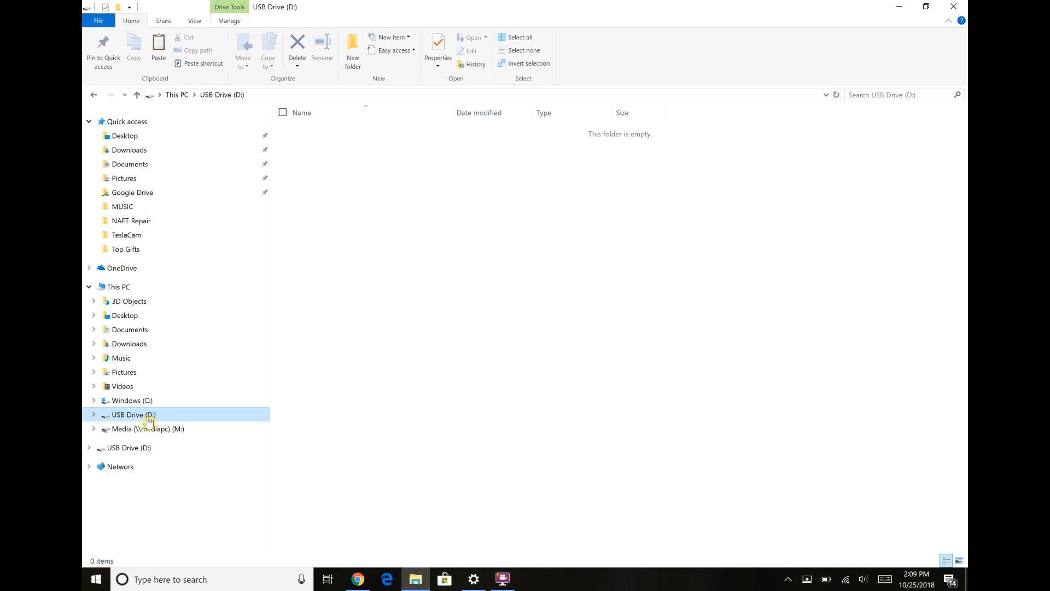
{"action": "mouse_move", "coordinate": [141, 418]}
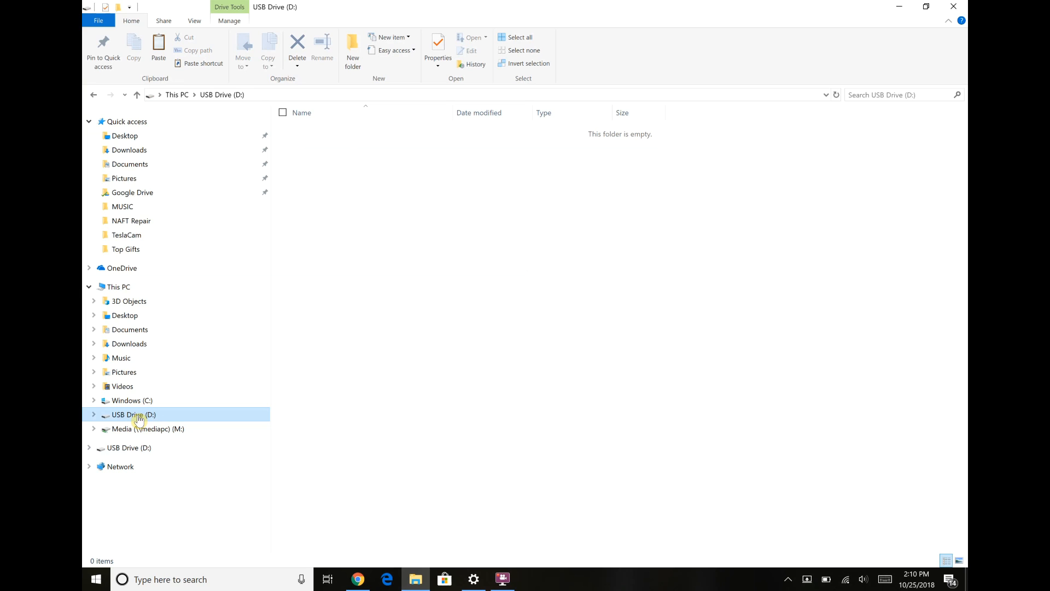
Start a quick FAT32 format of USB Drive (D:) from its Format dialog
{"action": "right_click", "coordinate": [133, 414]}
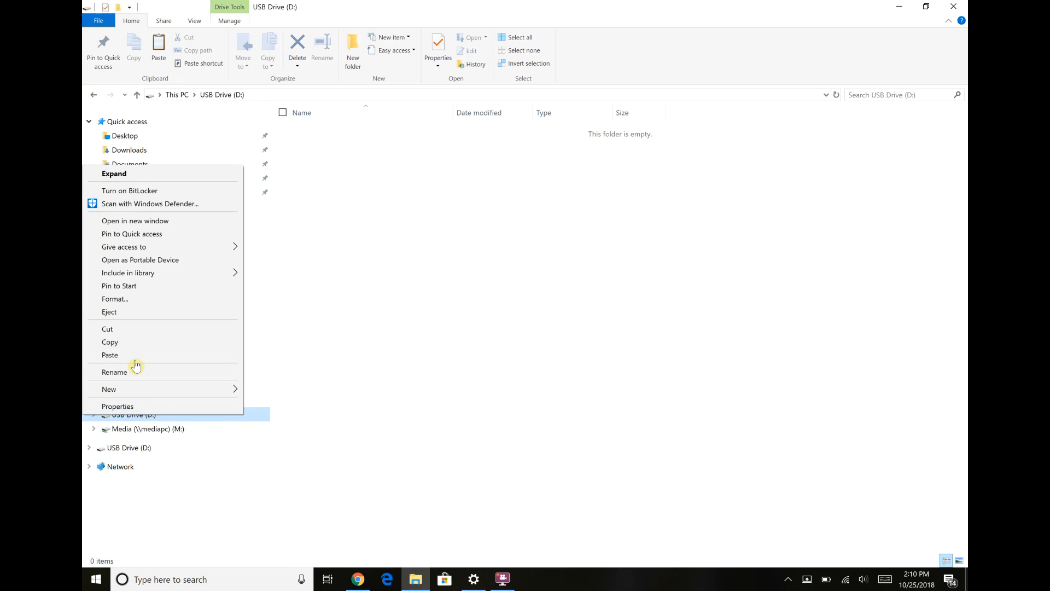
{"action": "left_click", "coordinate": [114, 298]}
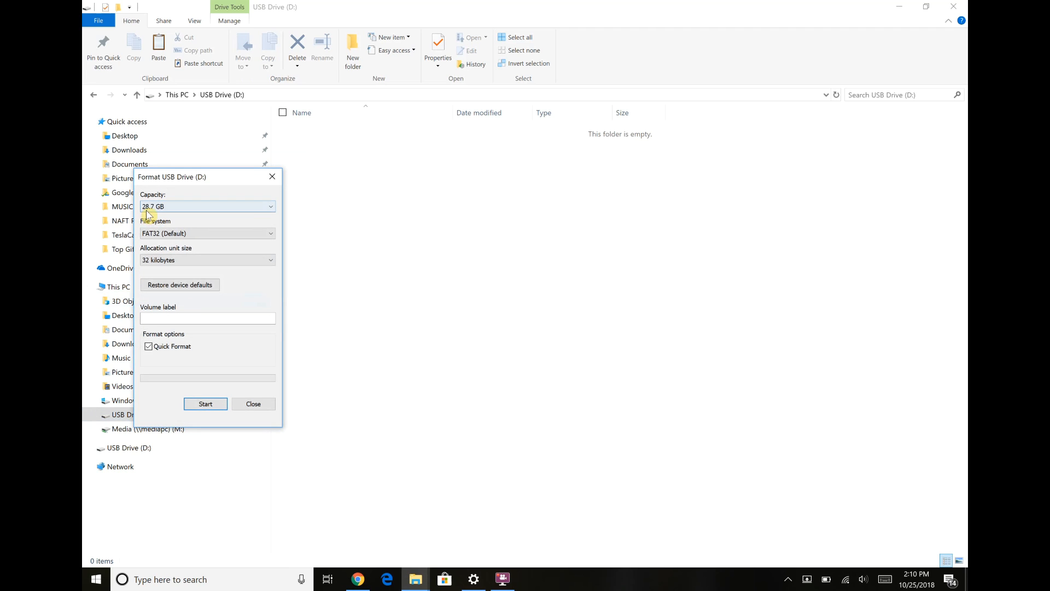
{"action": "mouse_move", "coordinate": [169, 210]}
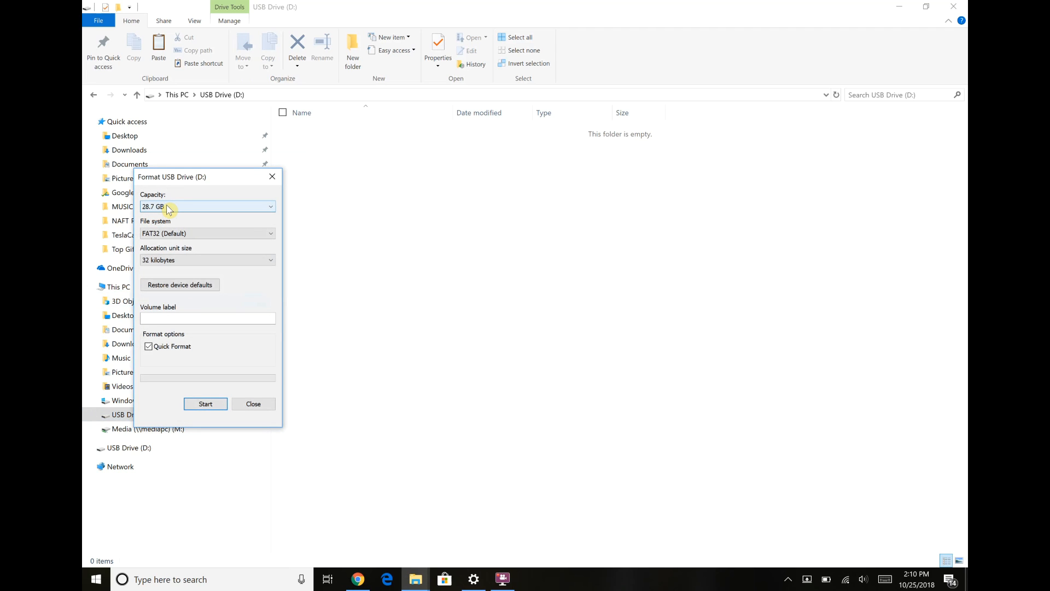
{"action": "mouse_move", "coordinate": [175, 213]}
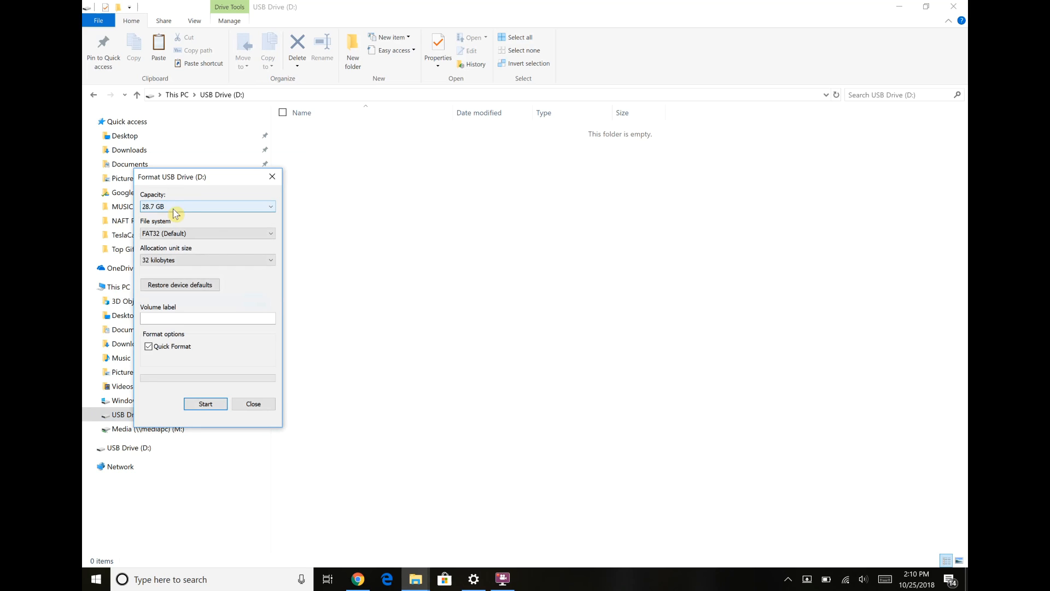
{"action": "mouse_move", "coordinate": [153, 238]}
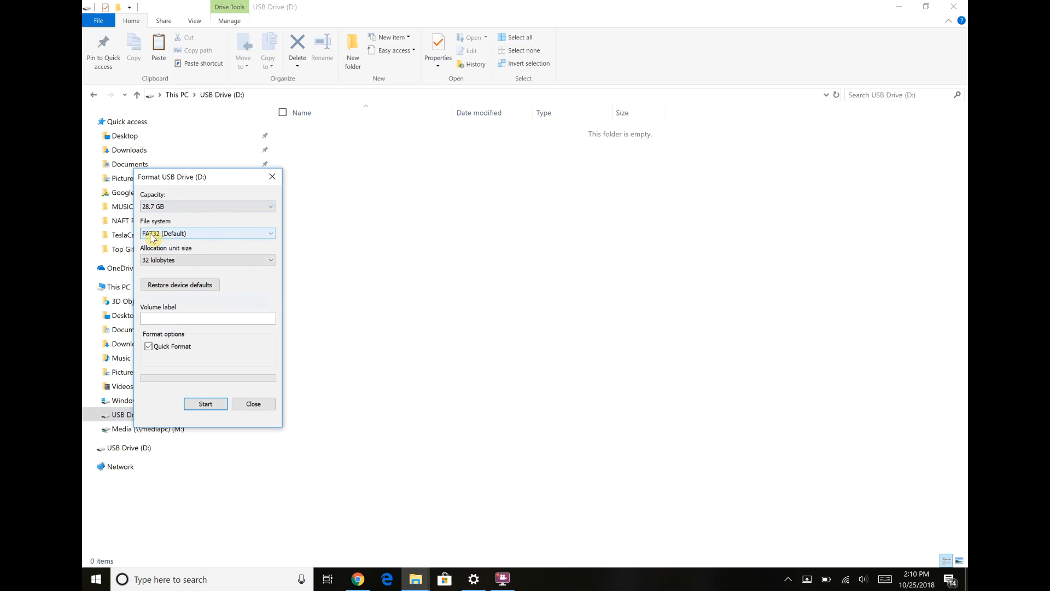
{"action": "mouse_move", "coordinate": [272, 177]}
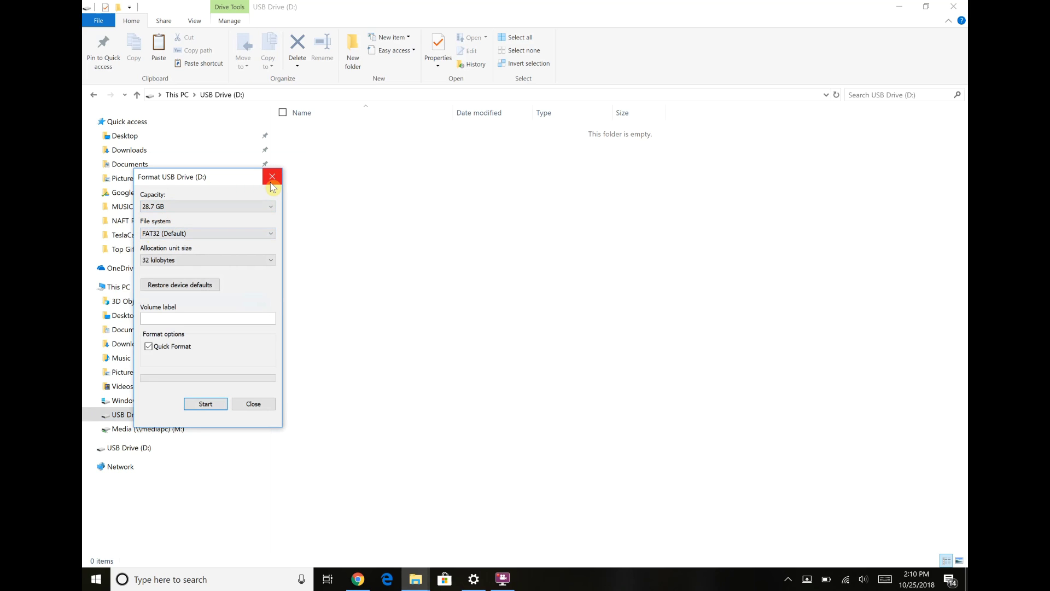
{"action": "mouse_move", "coordinate": [157, 215]}
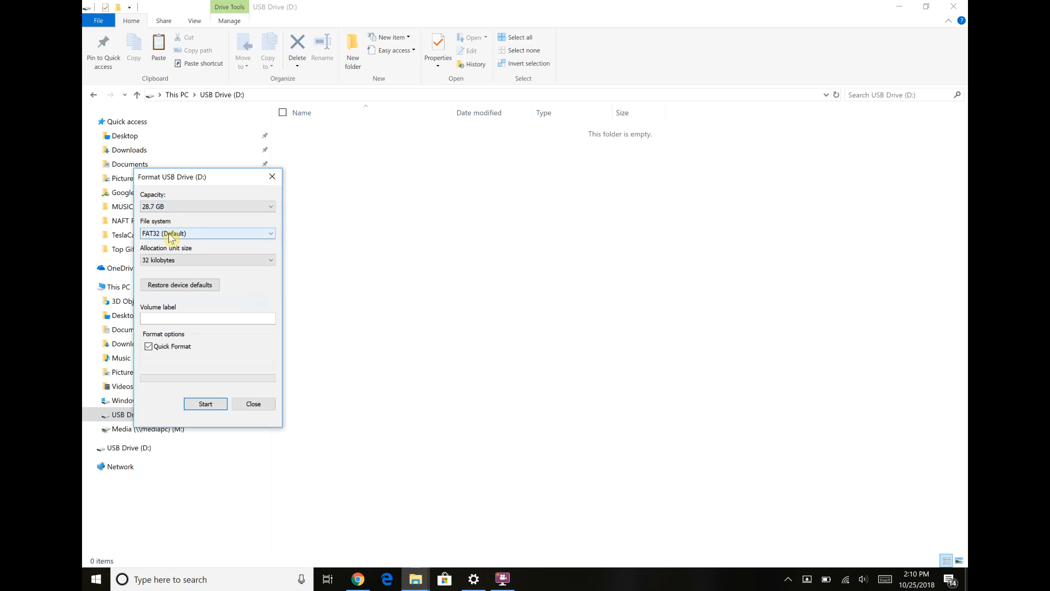
{"action": "mouse_move", "coordinate": [208, 233]}
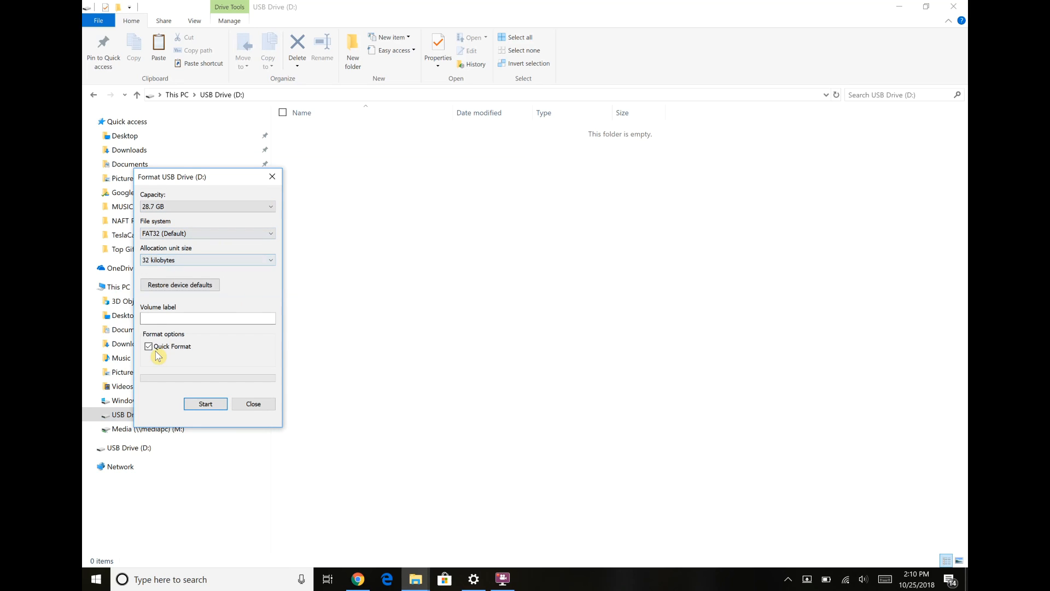
{"action": "left_click", "coordinate": [205, 403]}
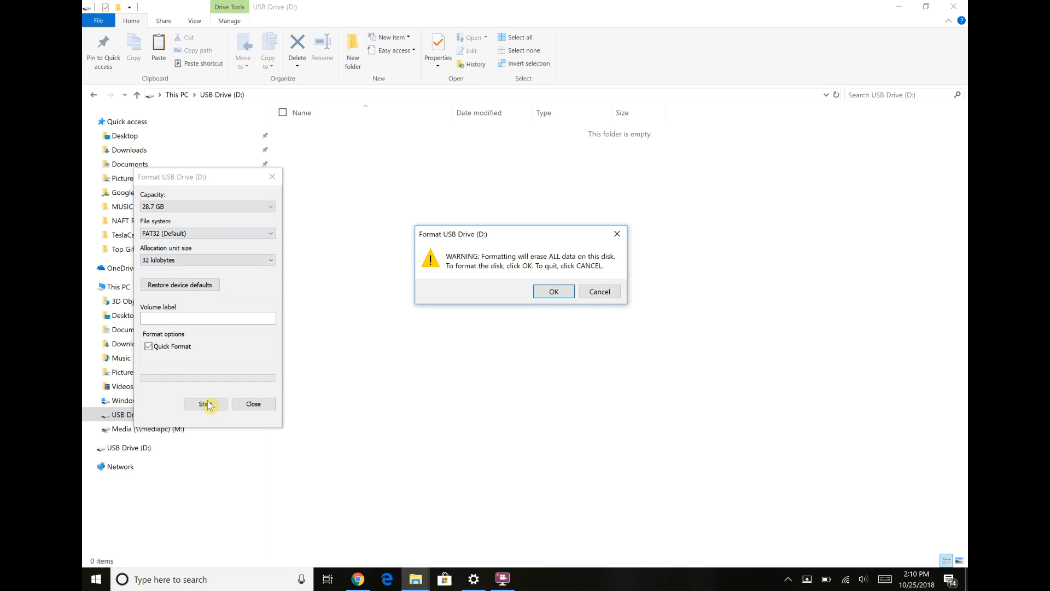
Confirm the erase warning, acknowledge Format Complete, and close the Format dialog
{"action": "left_click", "coordinate": [553, 292]}
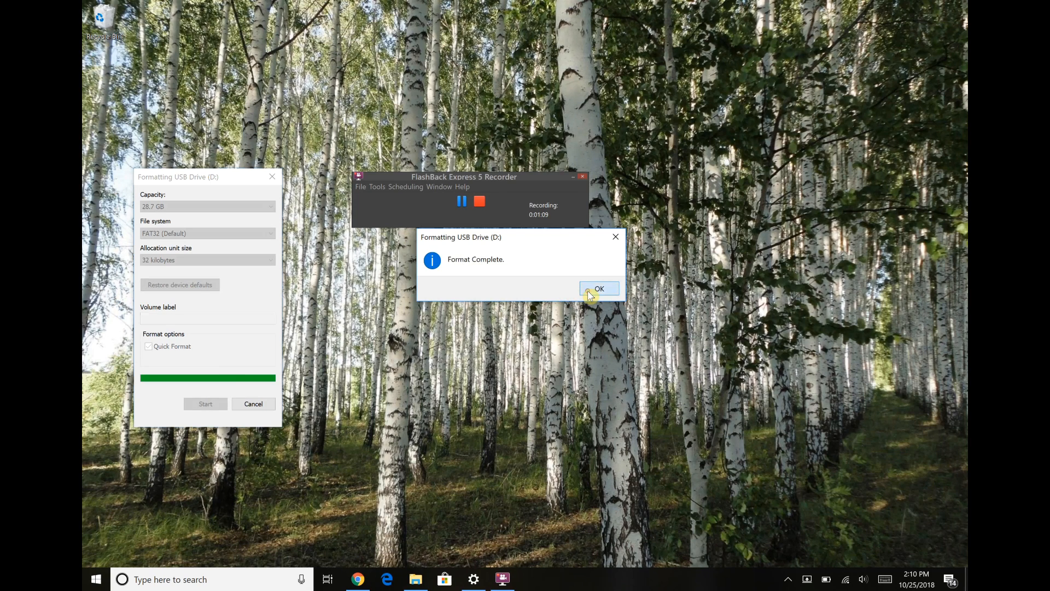
{"action": "left_click", "coordinate": [599, 288]}
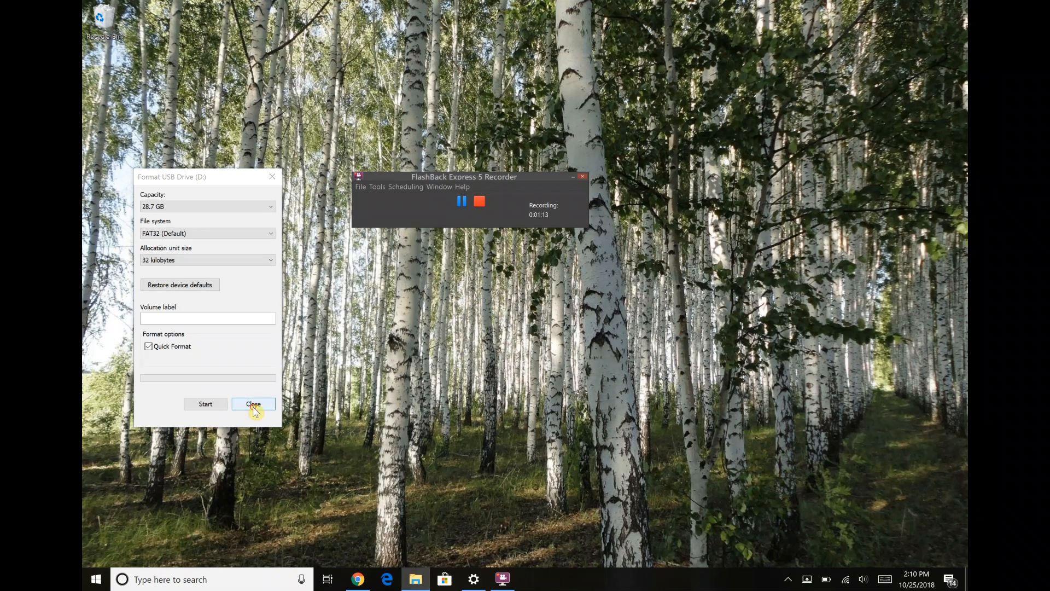
{"action": "left_click", "coordinate": [253, 404]}
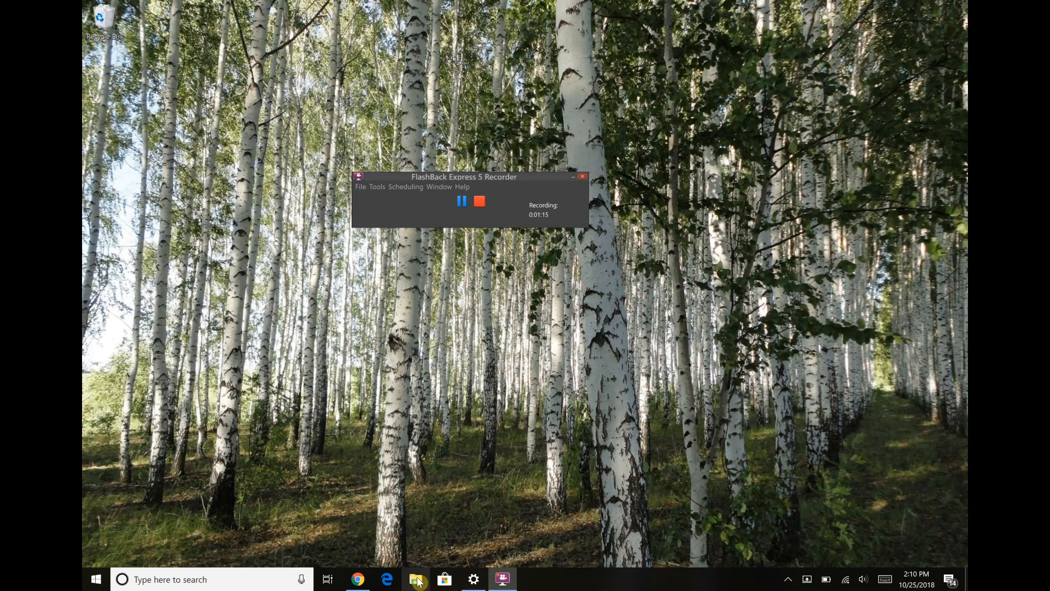
Reopen USB Drive (D:) in File Explorer and create a new folder at its root
{"action": "left_click", "coordinate": [418, 579]}
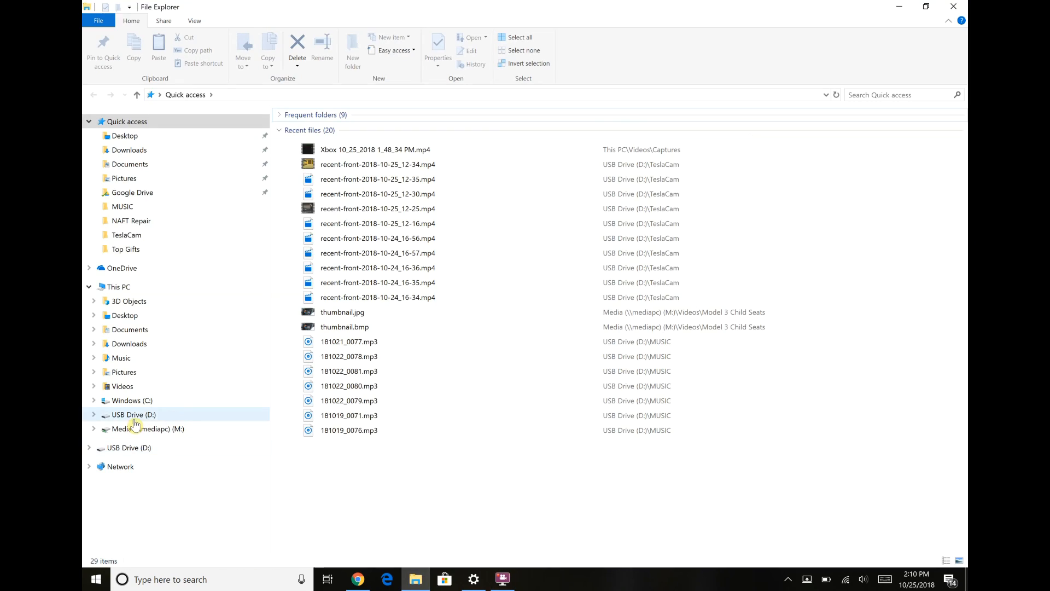
{"action": "left_click", "coordinate": [133, 413]}
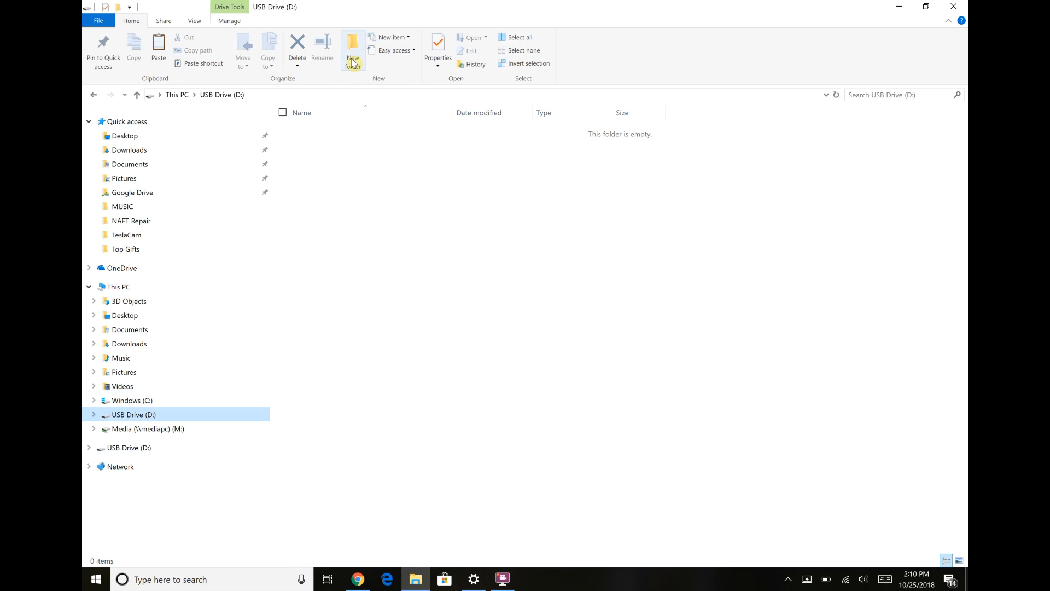
{"action": "left_click", "coordinate": [352, 47]}
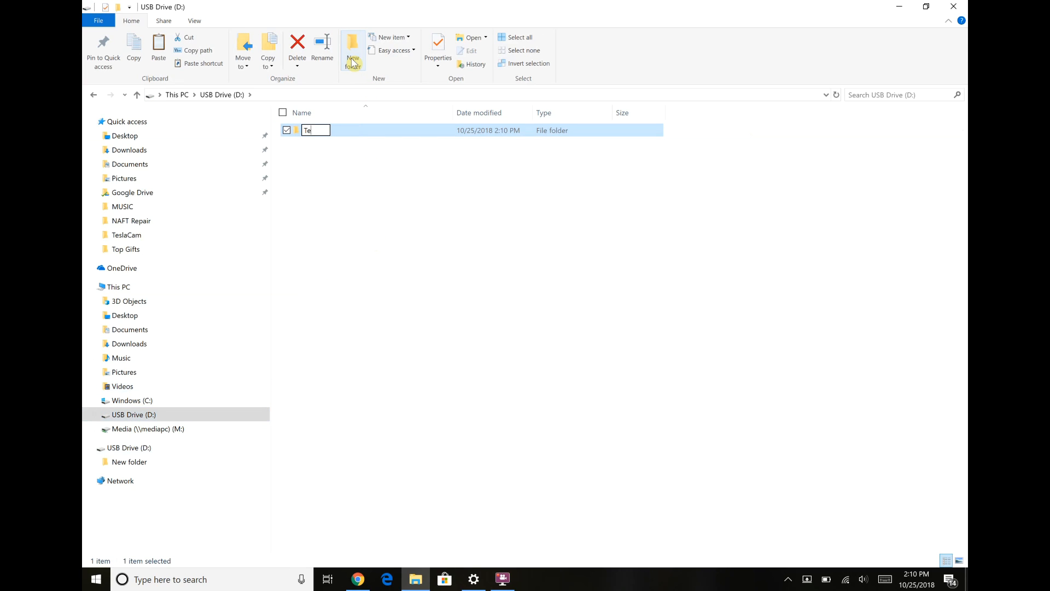